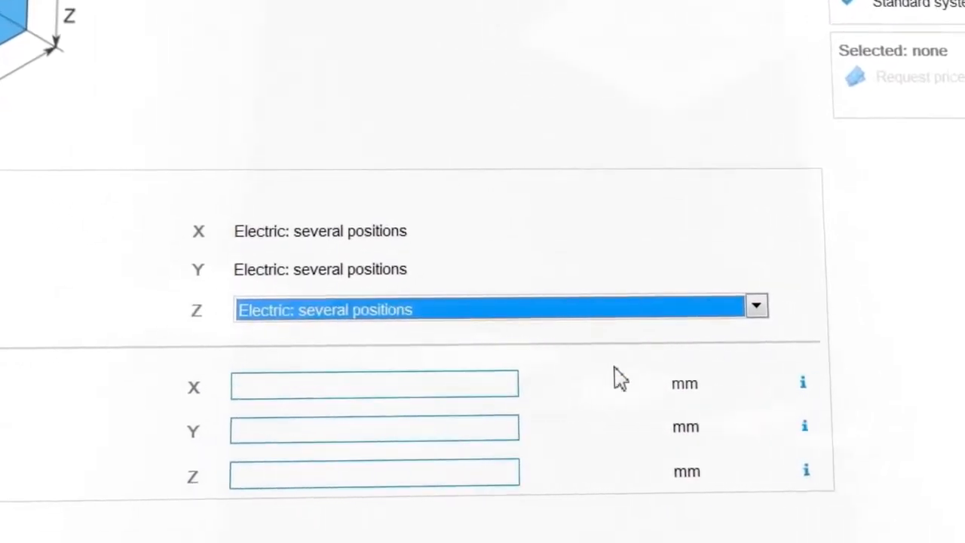
# - Enter strokes of 1500 mm for X, 1500 mm for Y and 300 mm for Z
pyautogui.write('1500')
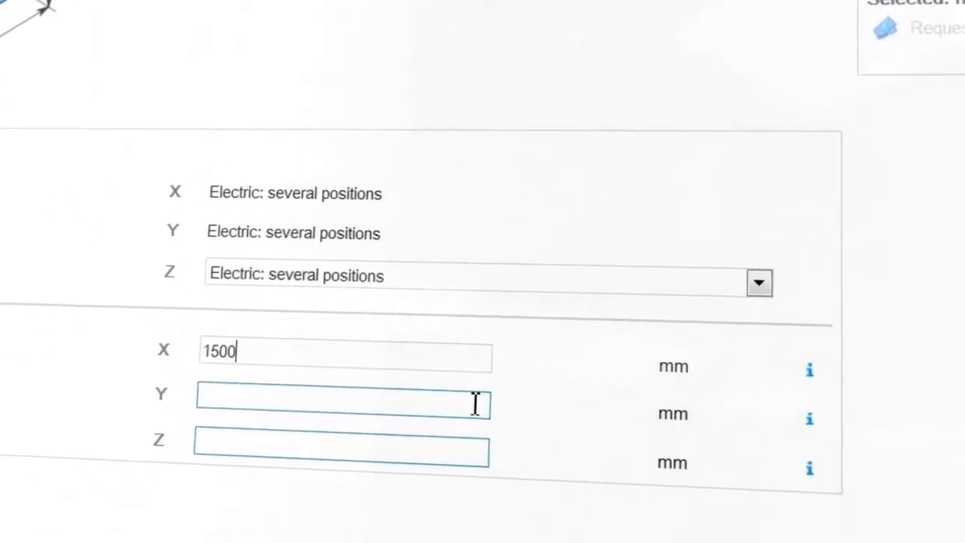
pyautogui.write('1500')
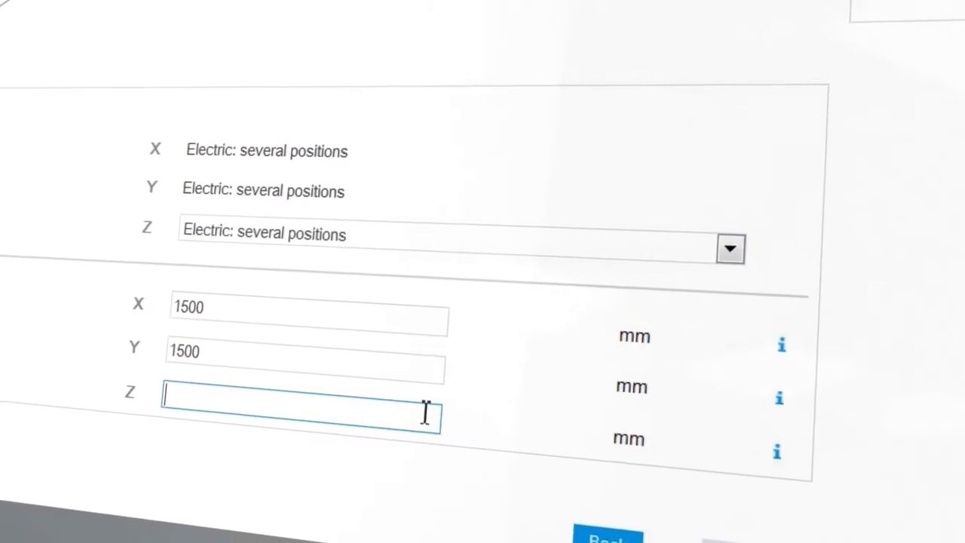
pyautogui.write('300')
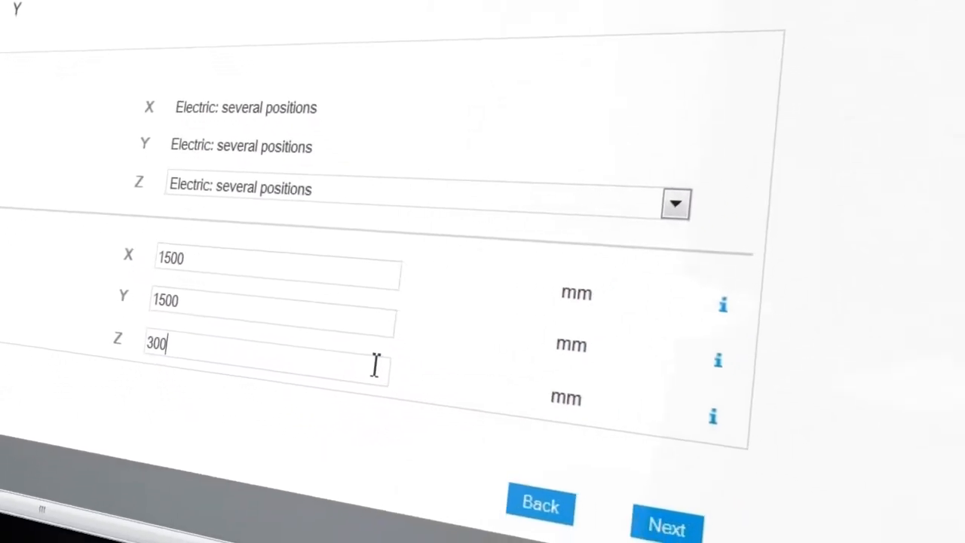
# - Continue to the mounting page and review the Left, Middle, Right position choices
pyautogui.click(666, 524)
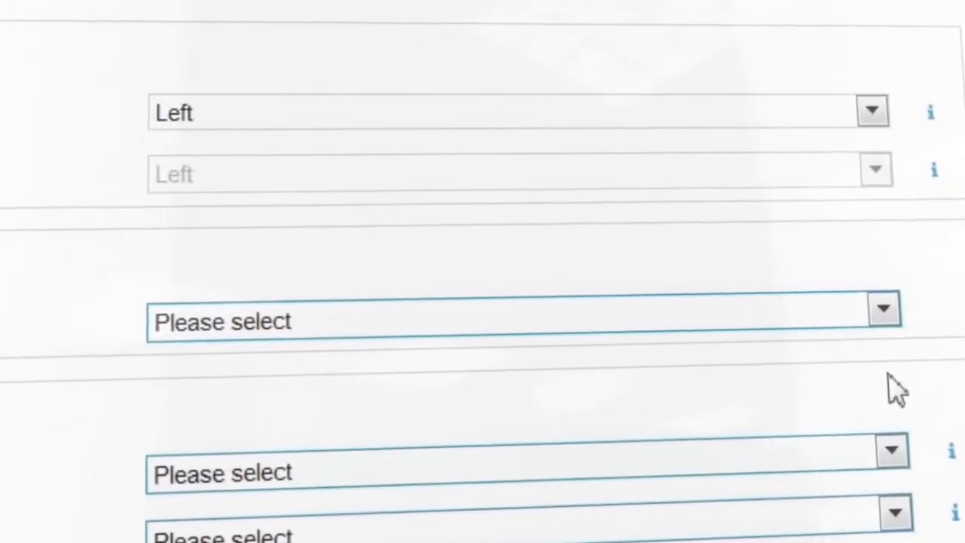
pyautogui.click(874, 108)
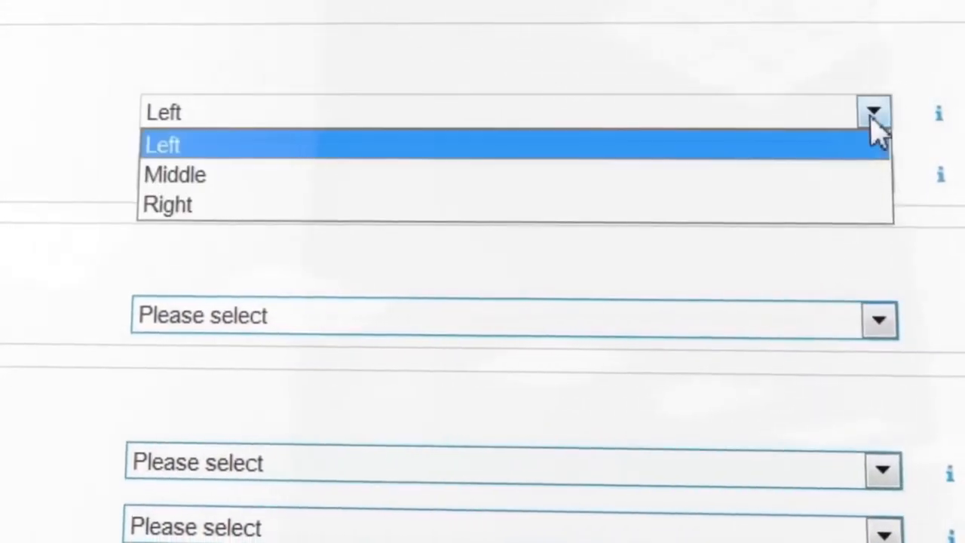